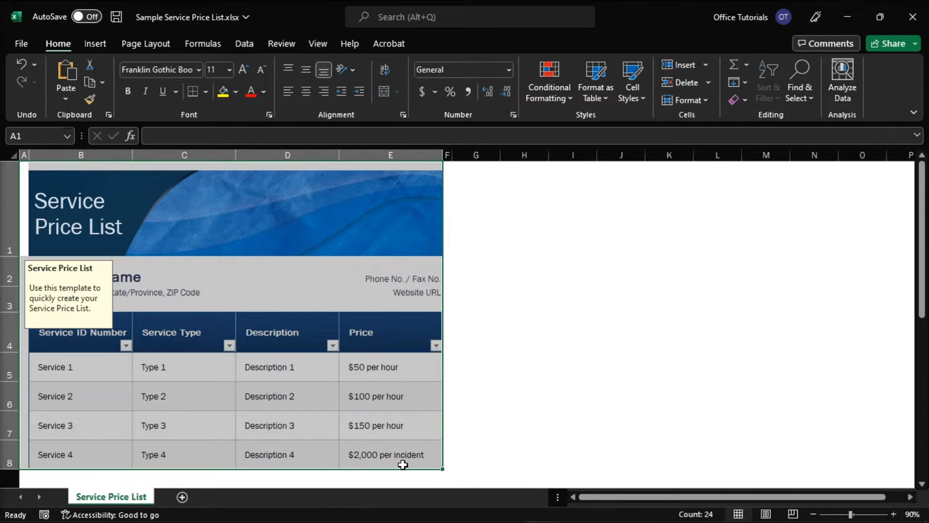
# - Copy the Service Price List range A1:E8, banner through the Service 4 row
pyautogui.press('ctrl+c')
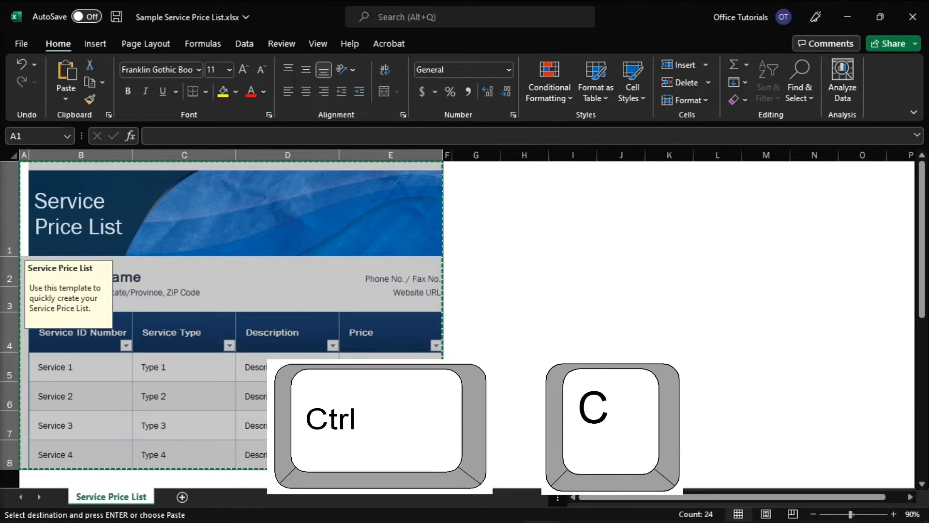
pyautogui.press('ctrl+c')
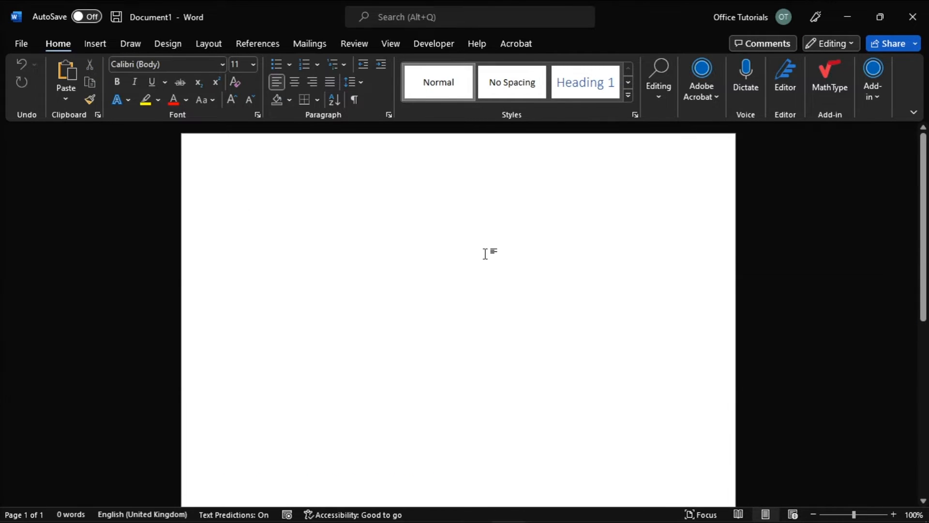
# - Paste the price list into the blank Word document and open the Paste Options menu
pyautogui.click(246, 205)
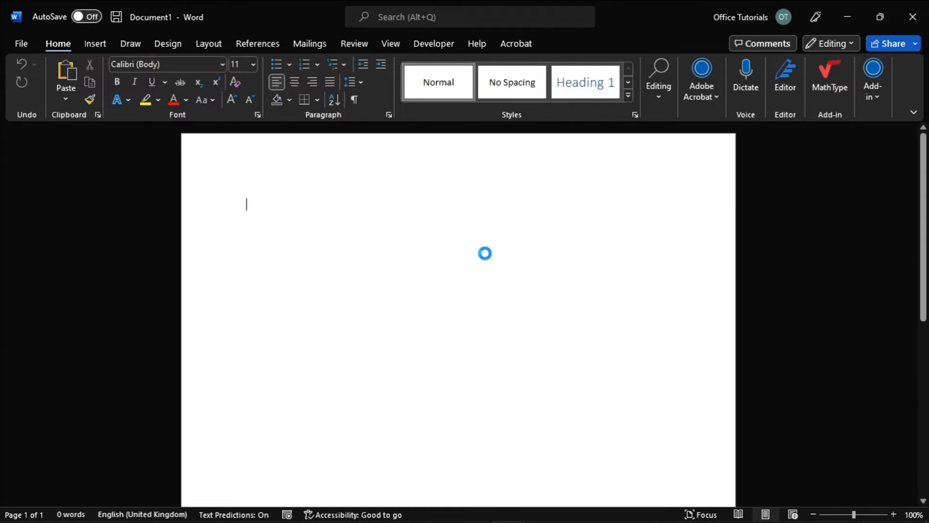
pyautogui.press('ctrl+v')
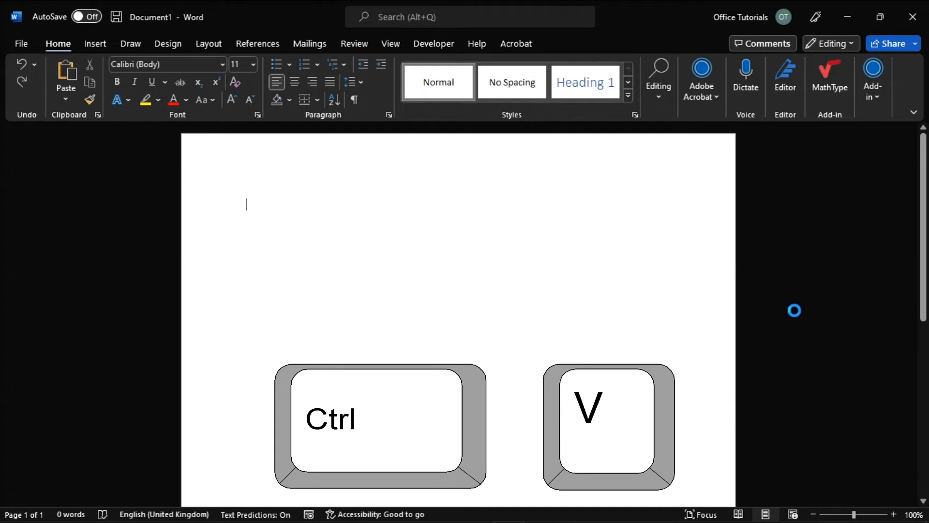
pyautogui.press('ctrl+v')
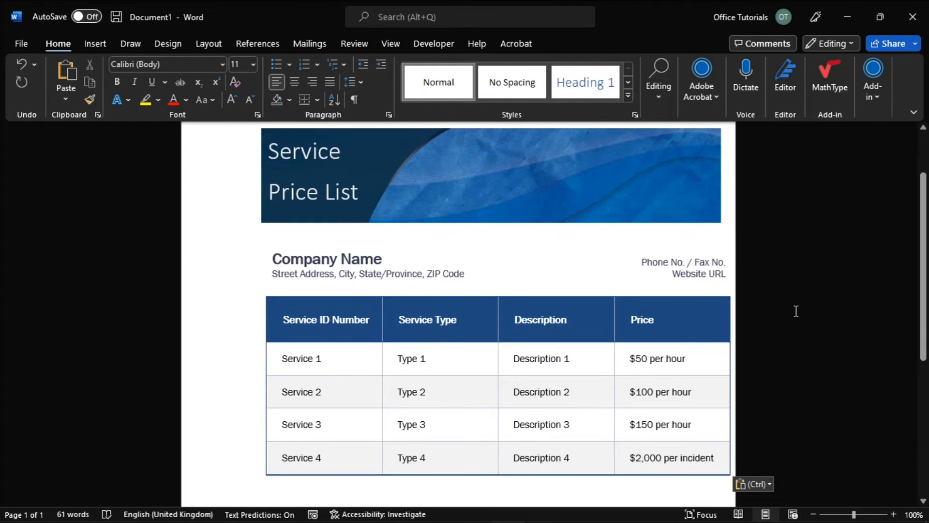
pyautogui.click(753, 484)
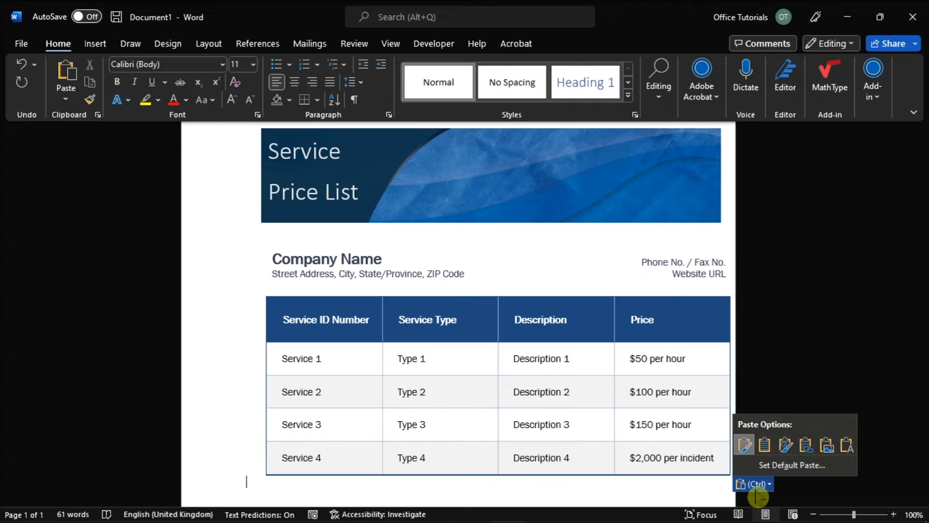
pyautogui.moveTo(847, 447)
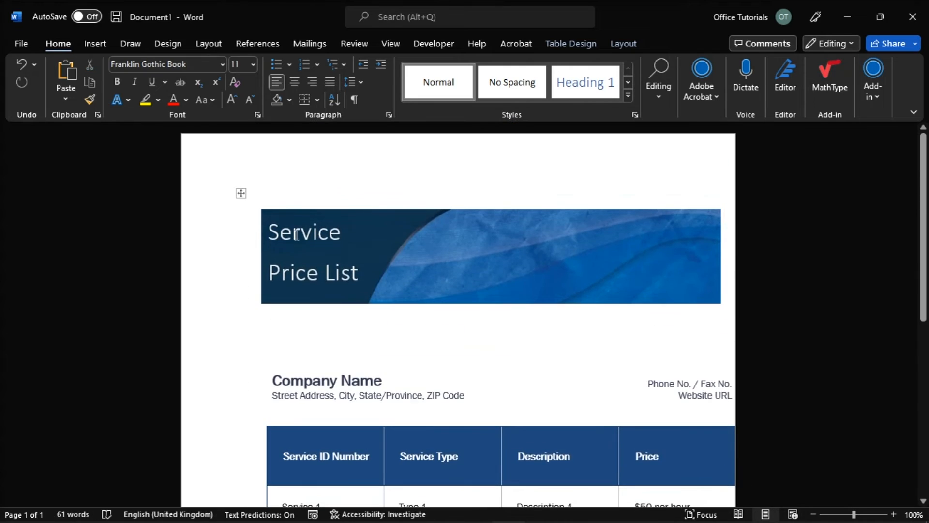
pyautogui.scroll(-3)
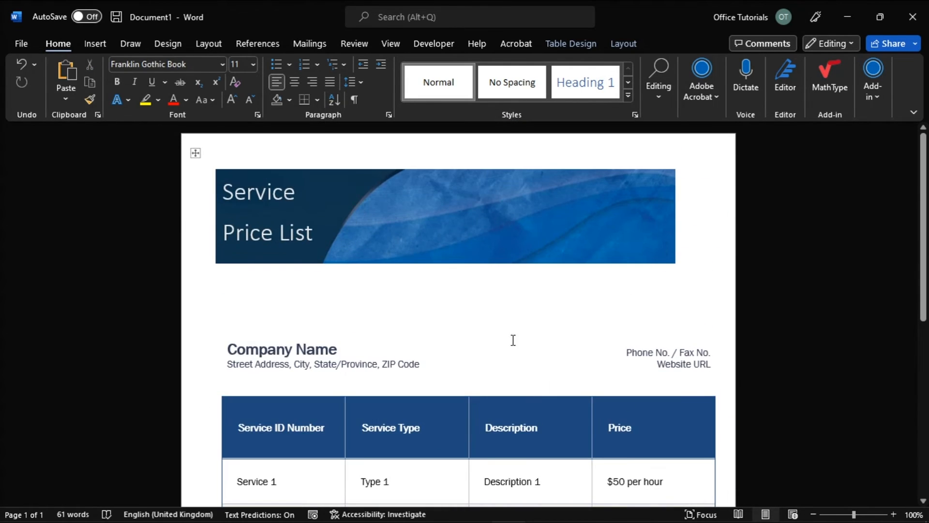
pyautogui.scroll(-3)
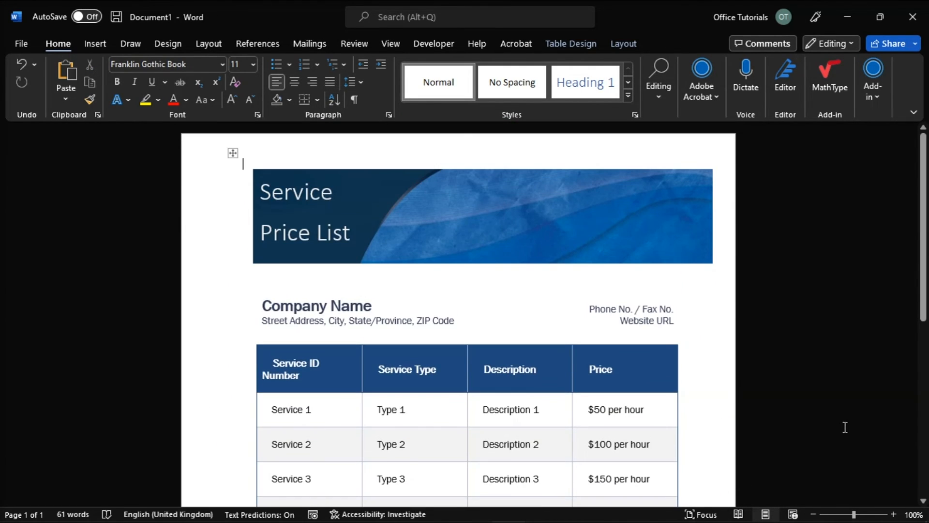
pyautogui.scroll(-3)
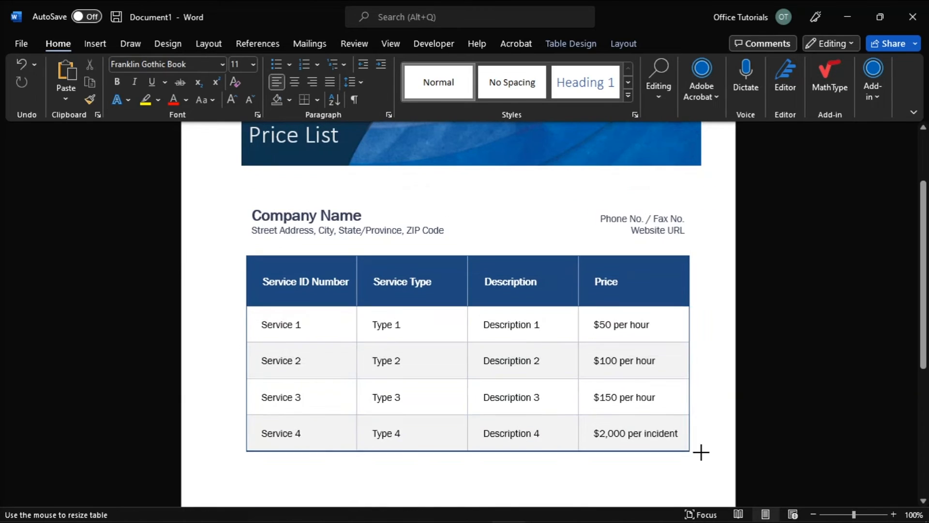
pyautogui.scroll(3)
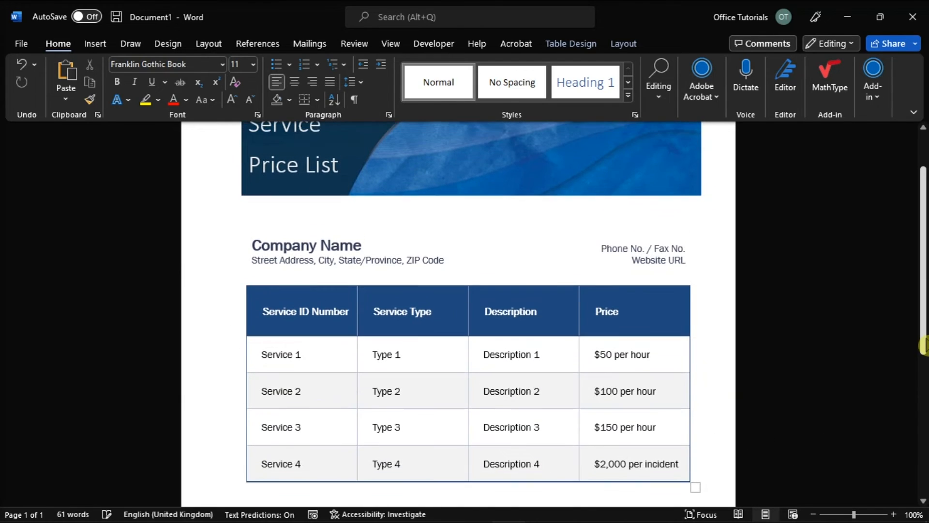